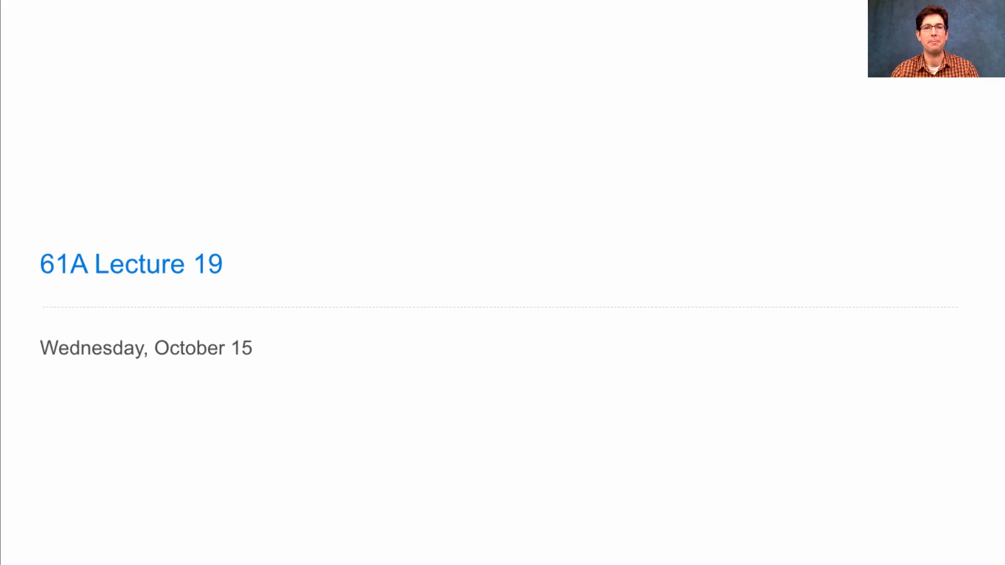
- Advance from the Lecture 19 title slide to the Announcements slide with deadlines and Midterm 2
key("Right")
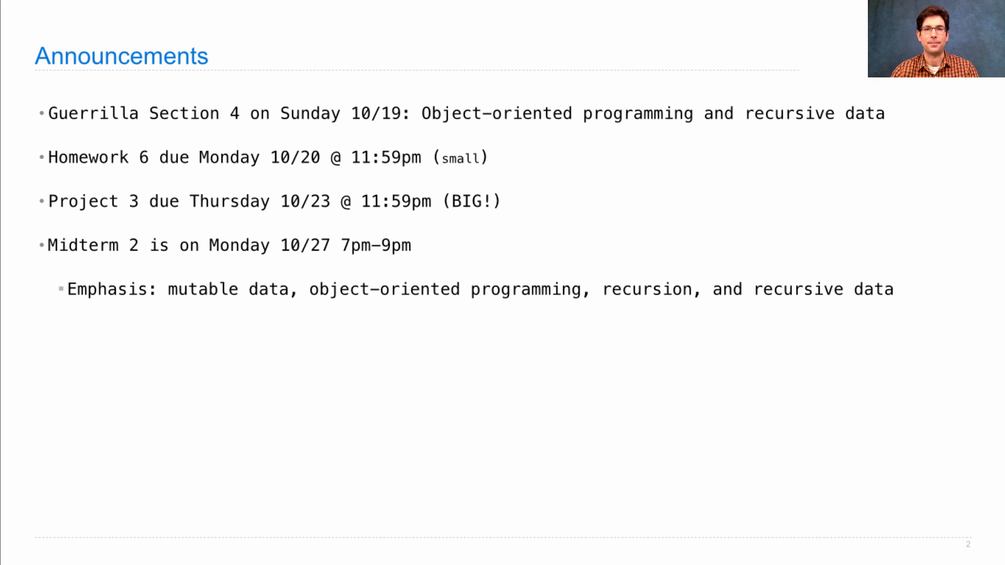
- Reveal the Midterm 2 conflict form reminder and the Saturday review session bullets
key("right")
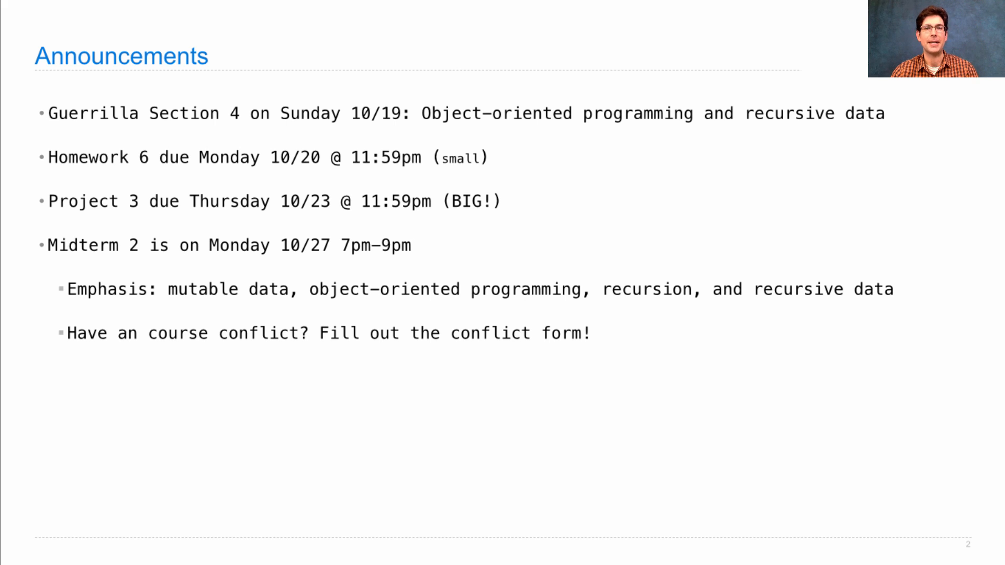
key("right")
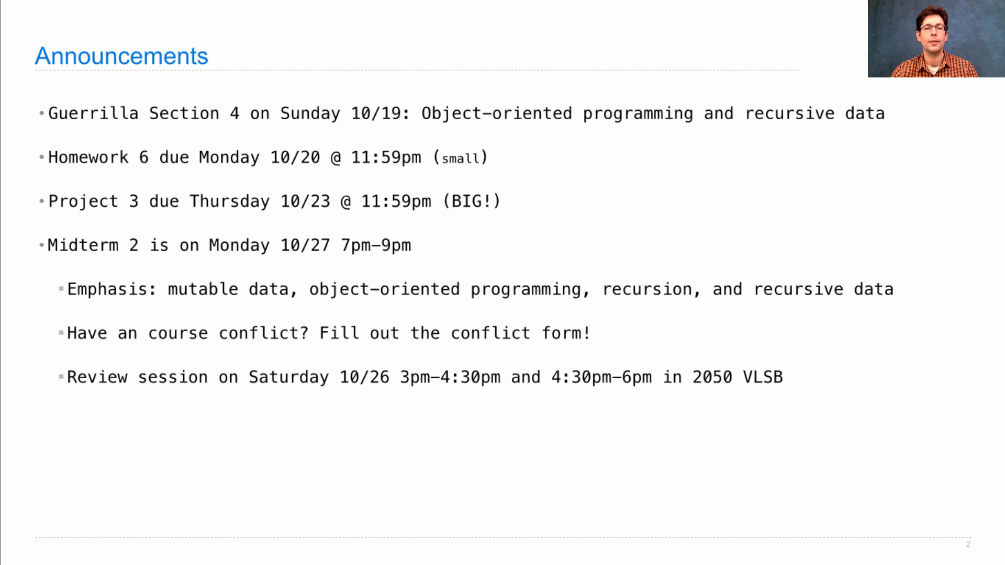